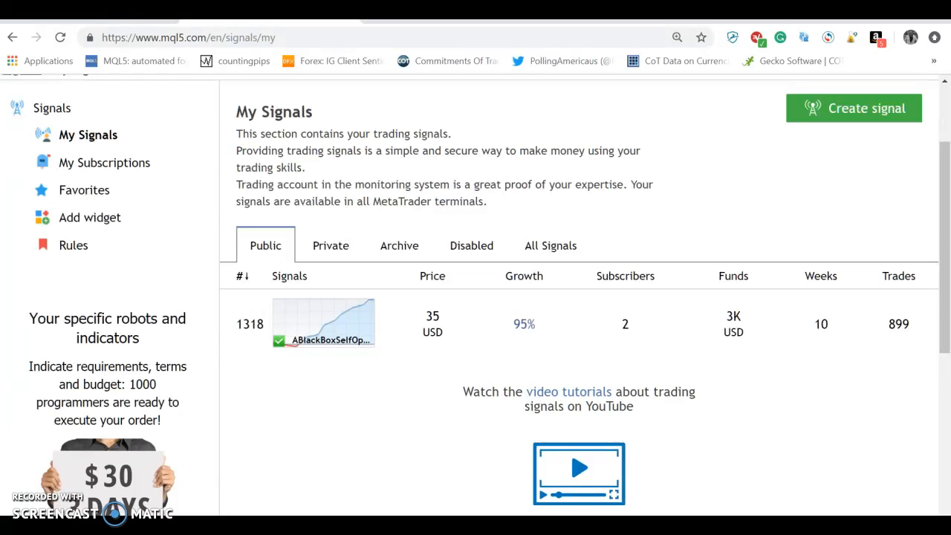
{"action": "mouse_move", "coordinate": [288, 327]}
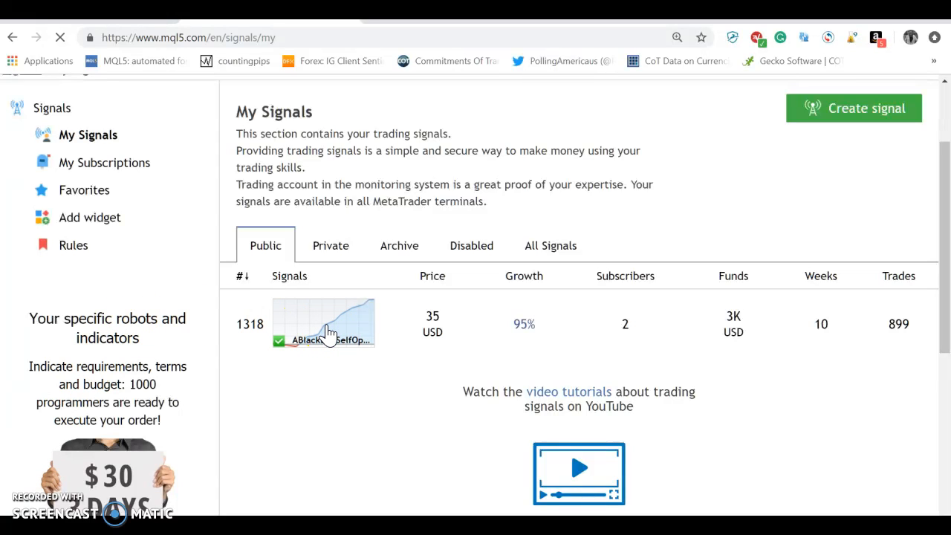
Step: Open the ABlackBoxSelfOptCubicFusion signal from the My Signals Public list
{"action": "left_click", "coordinate": [324, 324]}
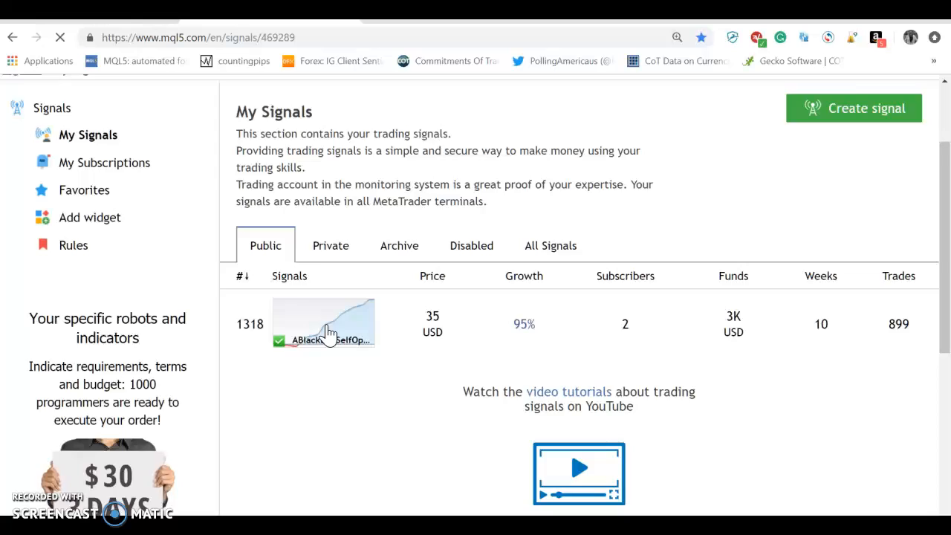
Step: Load the signal page and view its header stats: 95% growth, equity, profit and deposits
{"action": "left_click", "coordinate": [324, 324]}
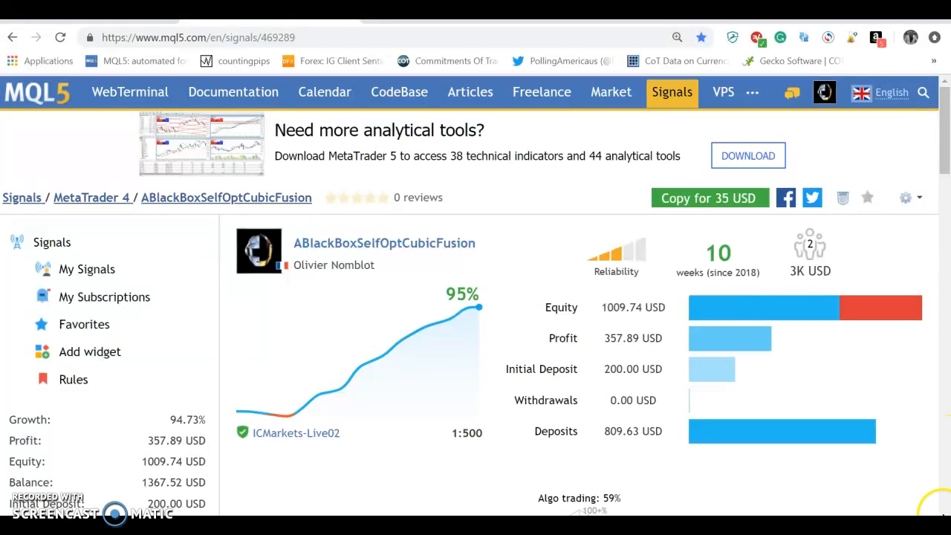
{"action": "scroll", "scroll_direction": "down", "scroll_amount": 3}
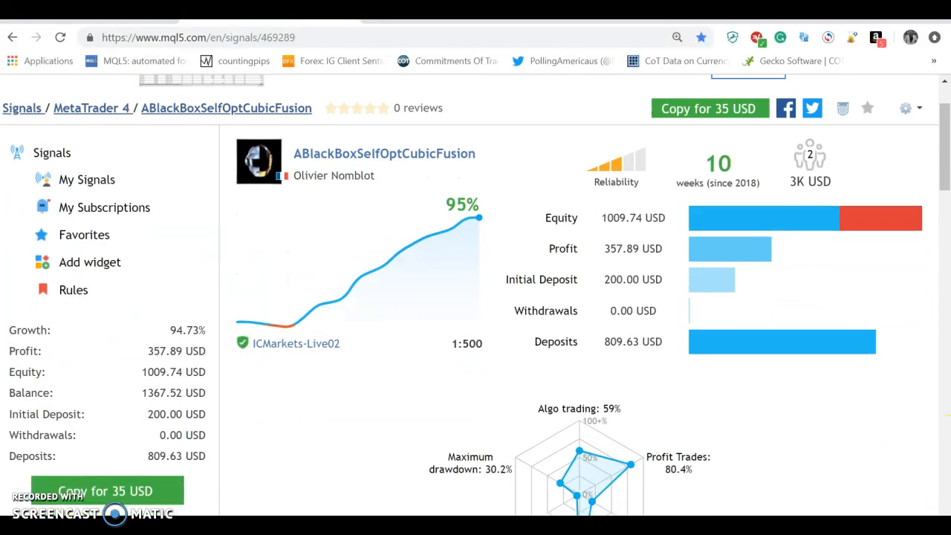
Step: Scroll past the radar chart to the open EURUSD positions table totaling -335.43
{"action": "scroll", "scroll_direction": "down", "scroll_amount": 3}
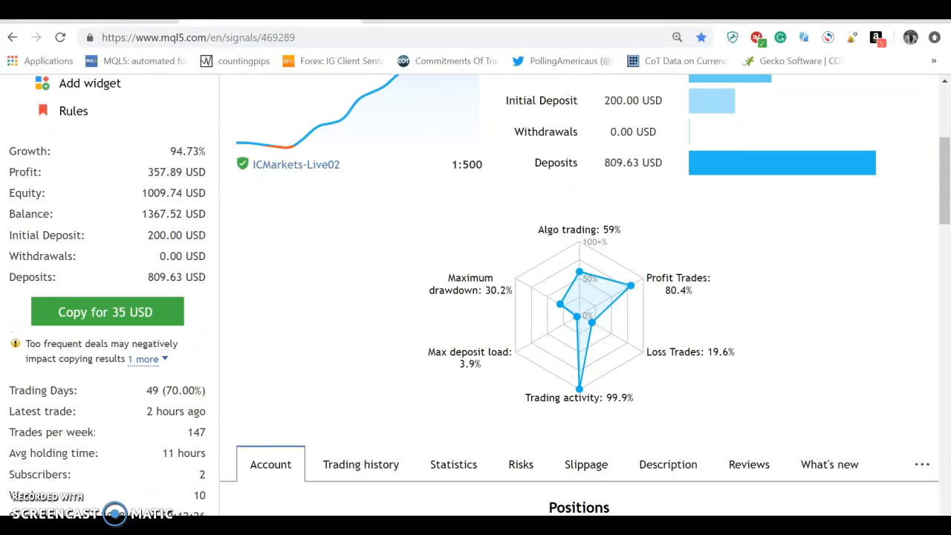
{"action": "mouse_move", "coordinate": [948, 413]}
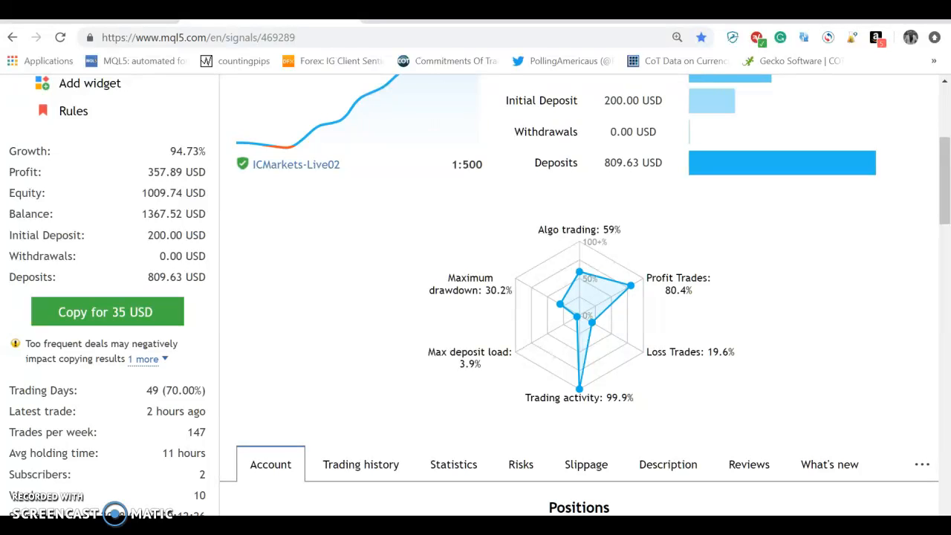
{"action": "scroll", "scroll_direction": "down", "scroll_amount": 3}
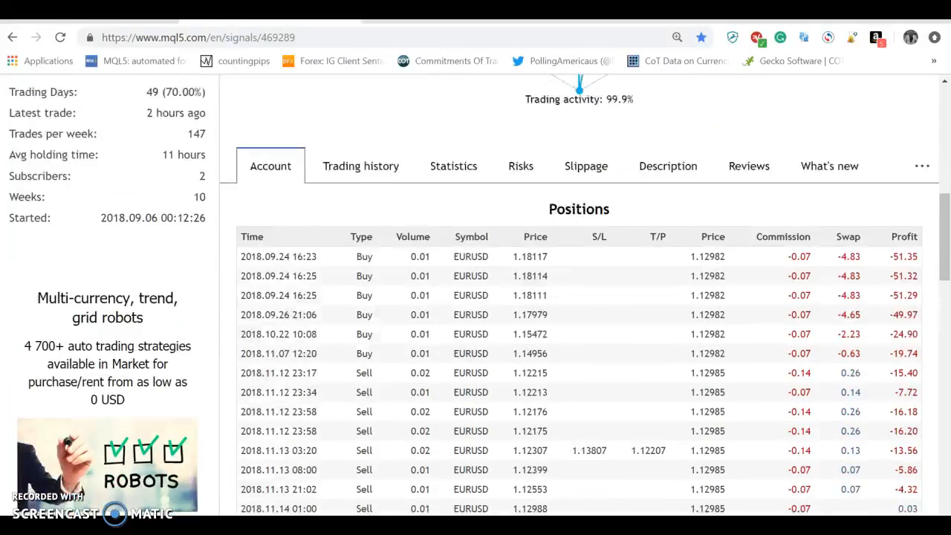
{"action": "scroll", "scroll_direction": "down", "scroll_amount": 3}
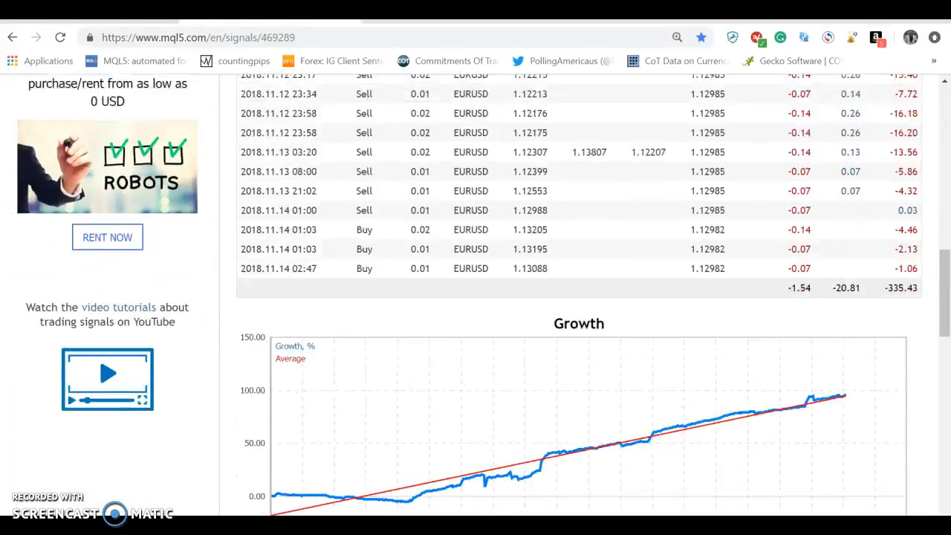
Step: Scroll through the signal's Growth, Balance and Equity charts
{"action": "scroll", "scroll_direction": "down", "scroll_amount": 3}
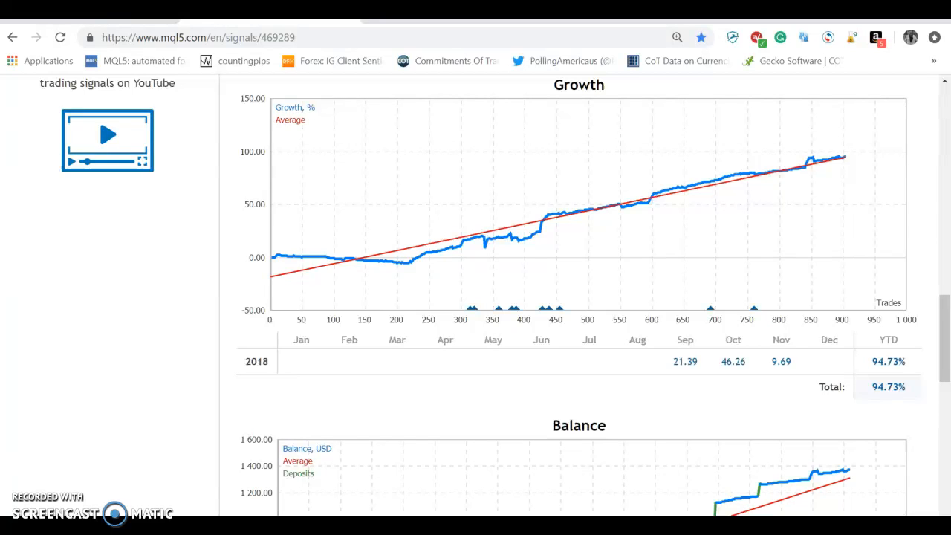
{"action": "scroll", "scroll_direction": "down", "scroll_amount": 3}
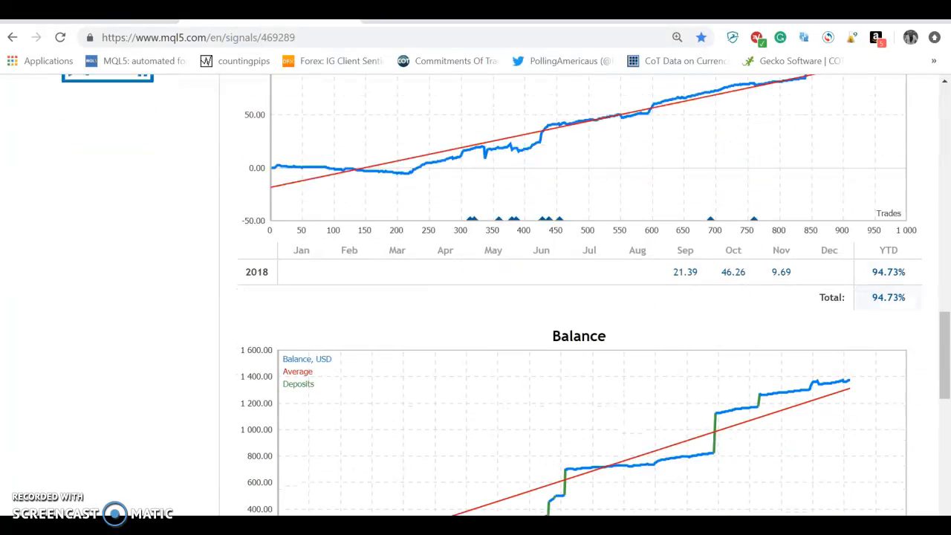
{"action": "scroll", "scroll_direction": "down", "scroll_amount": 3}
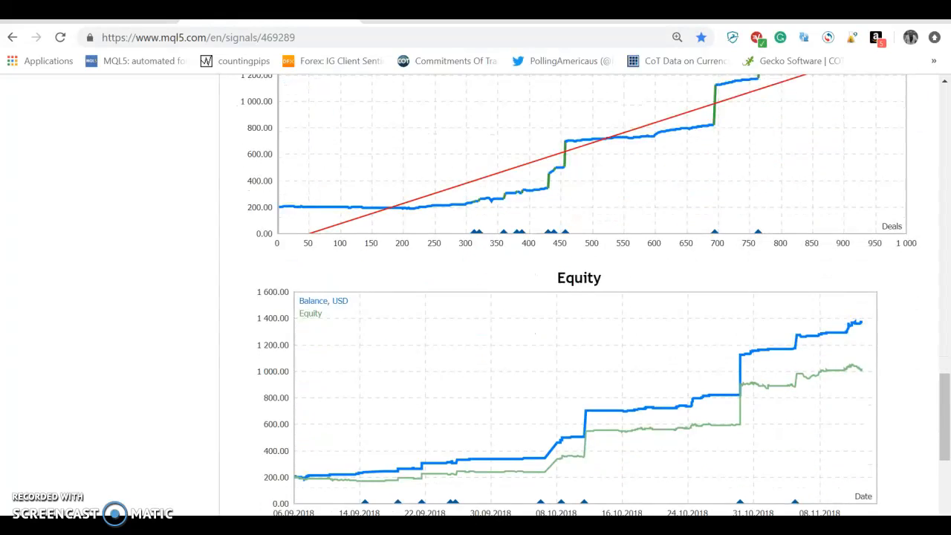
{"action": "scroll", "scroll_direction": "down", "scroll_amount": 3}
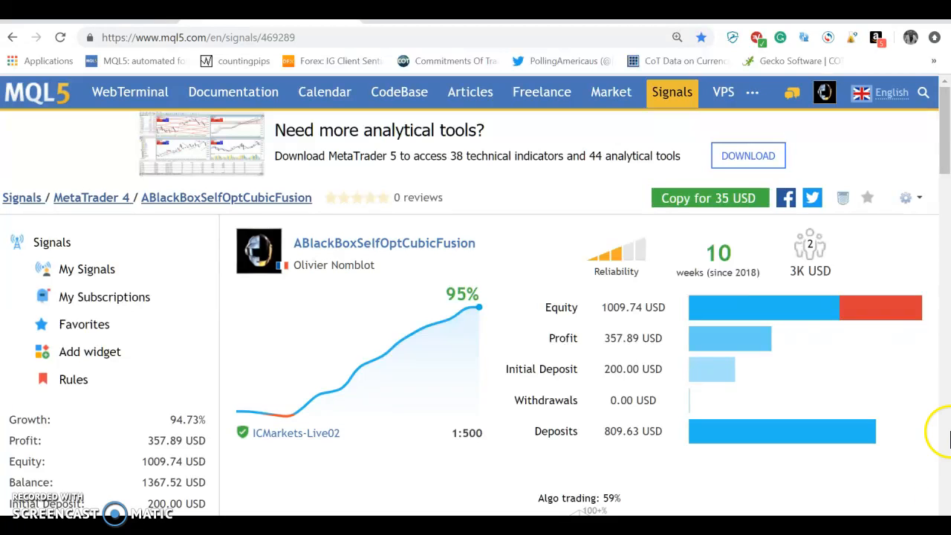
Step: Scroll back to the top of the page showing the 95% growth overview
{"action": "scroll", "scroll_direction": "down", "scroll_amount": 3}
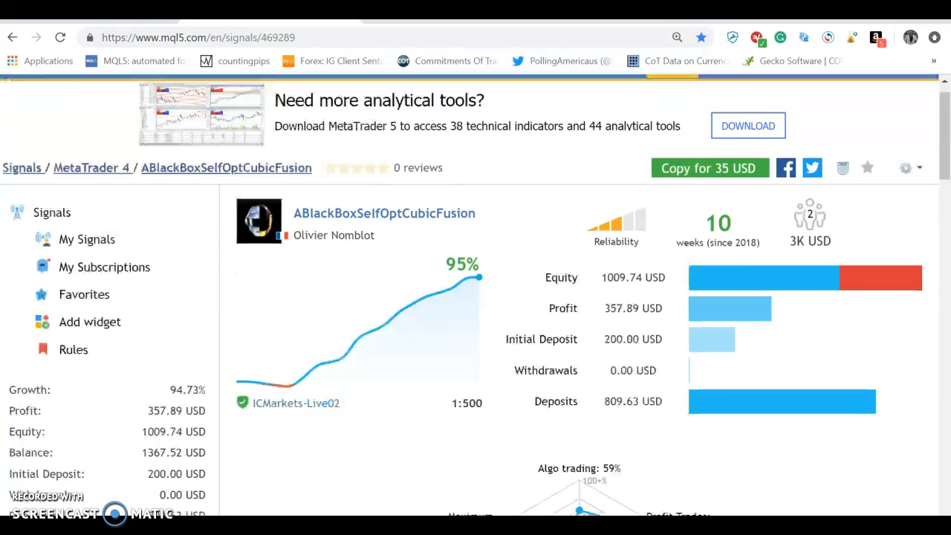
{"action": "scroll", "scroll_direction": "down", "scroll_amount": 3}
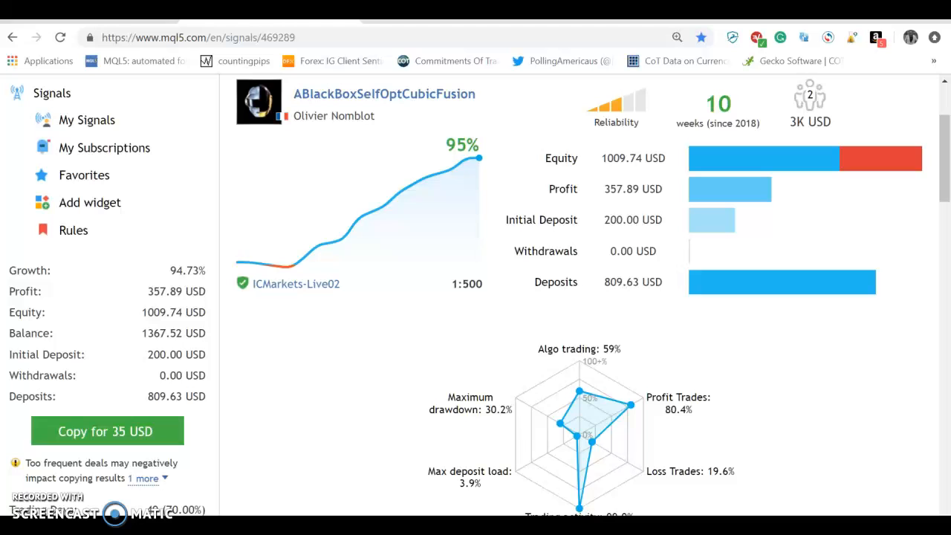
{"action": "mouse_move", "coordinate": [933, 152]}
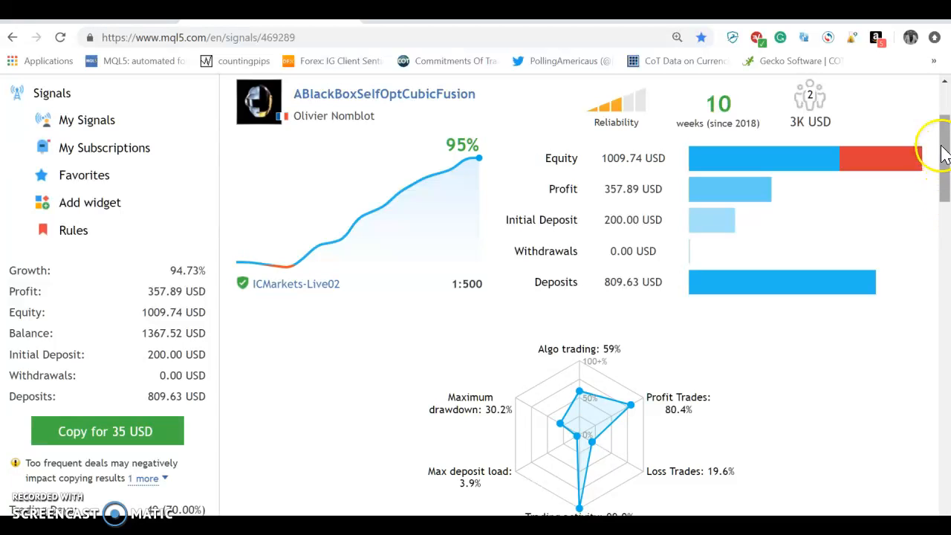
{"action": "scroll", "scroll_direction": "up", "scroll_amount": 3}
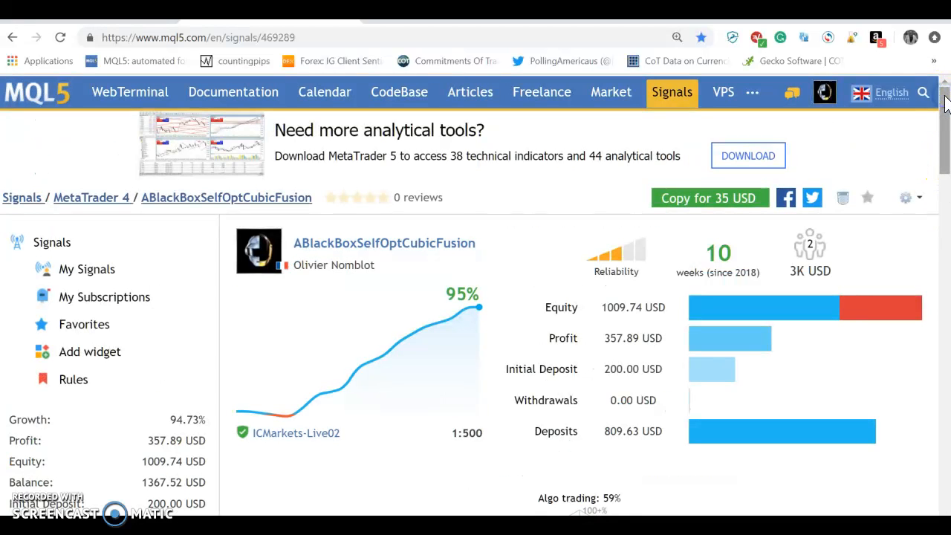